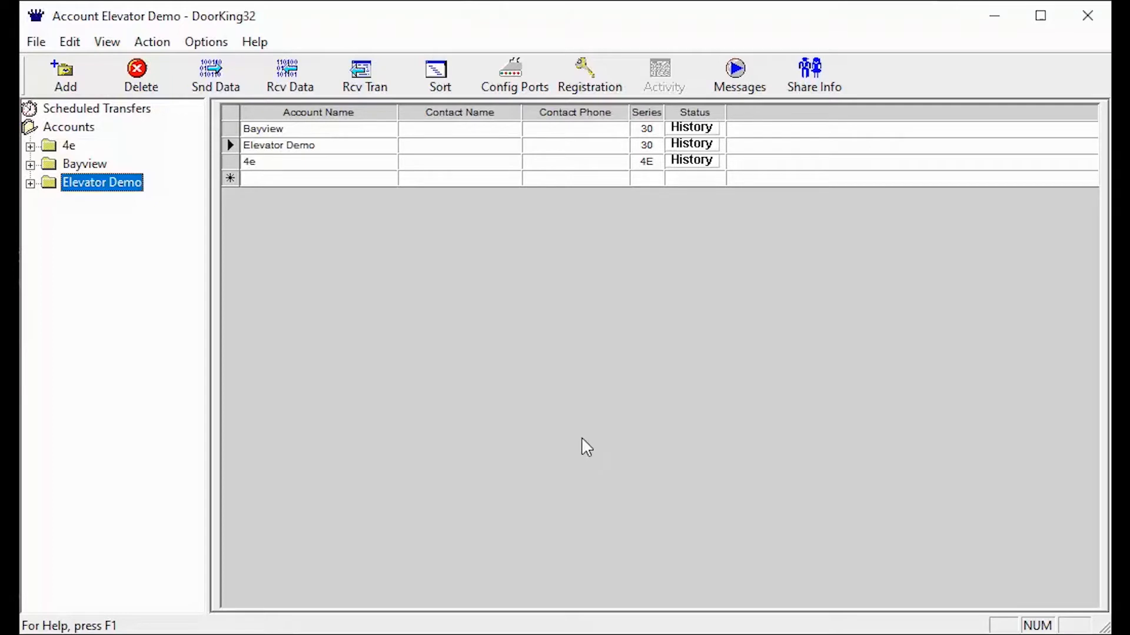
mouse_move(98, 200)
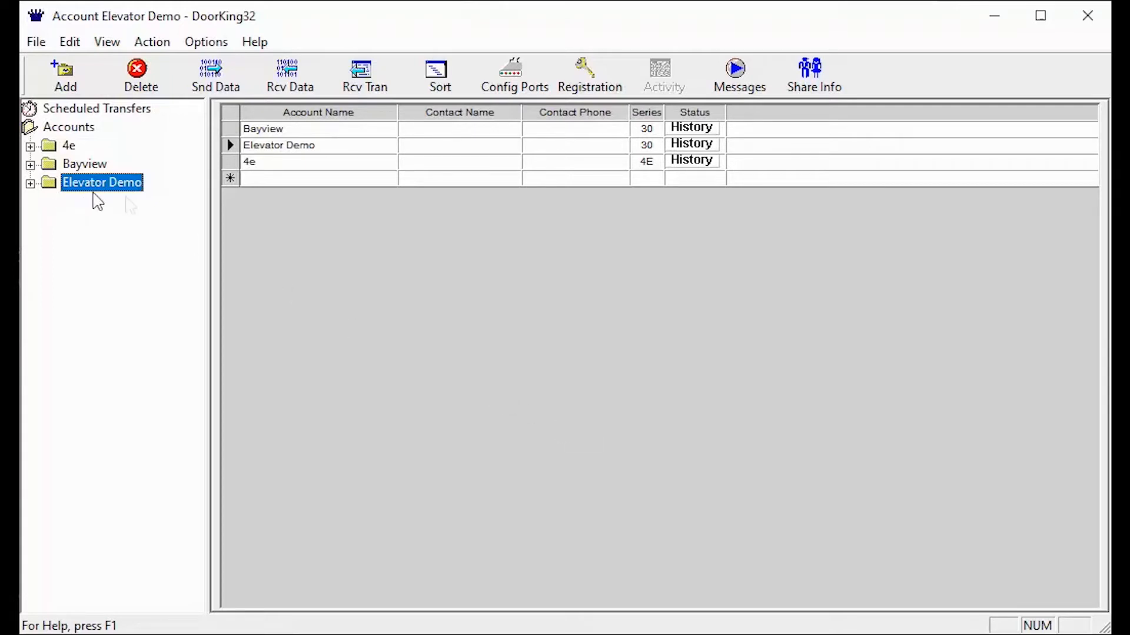
mouse_move(149, 208)
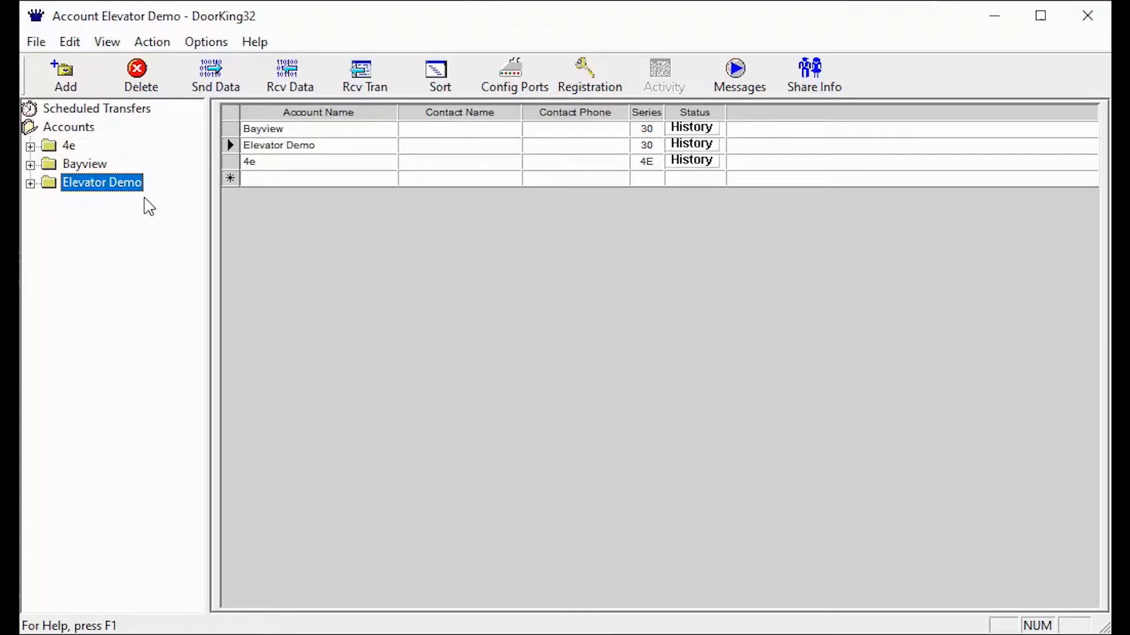
mouse_move(257, 240)
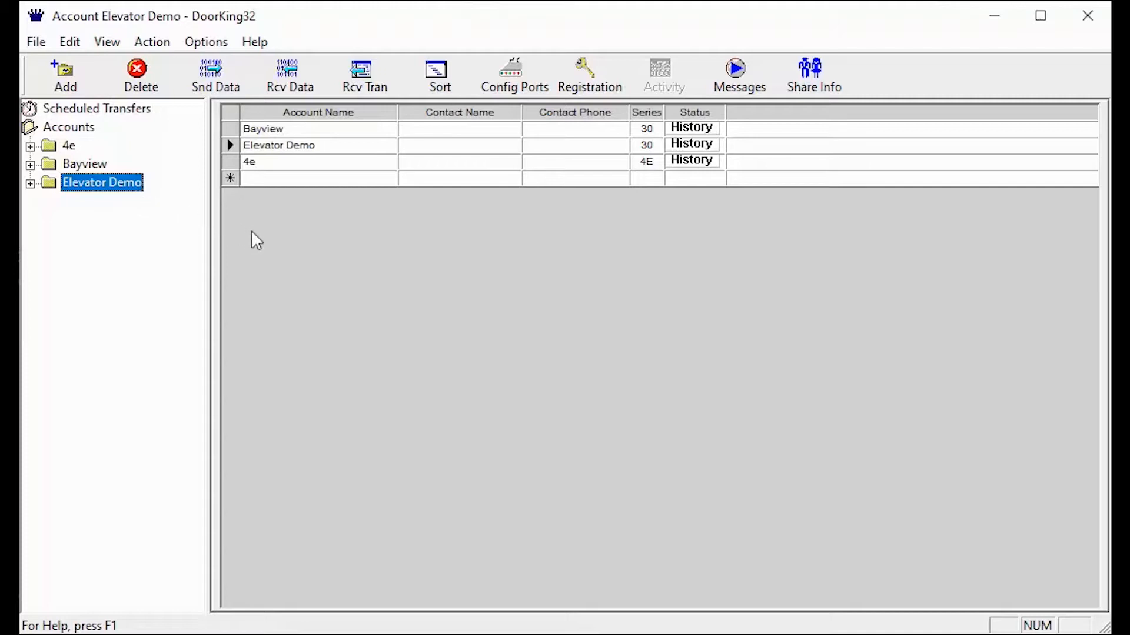
mouse_move(369, 294)
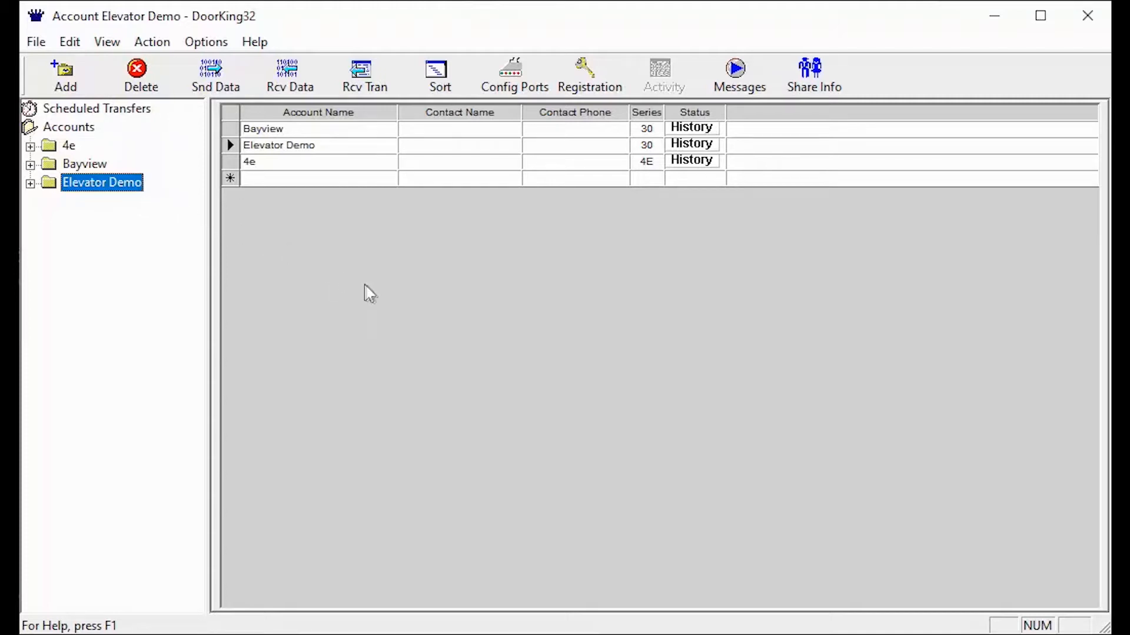
mouse_move(382, 299)
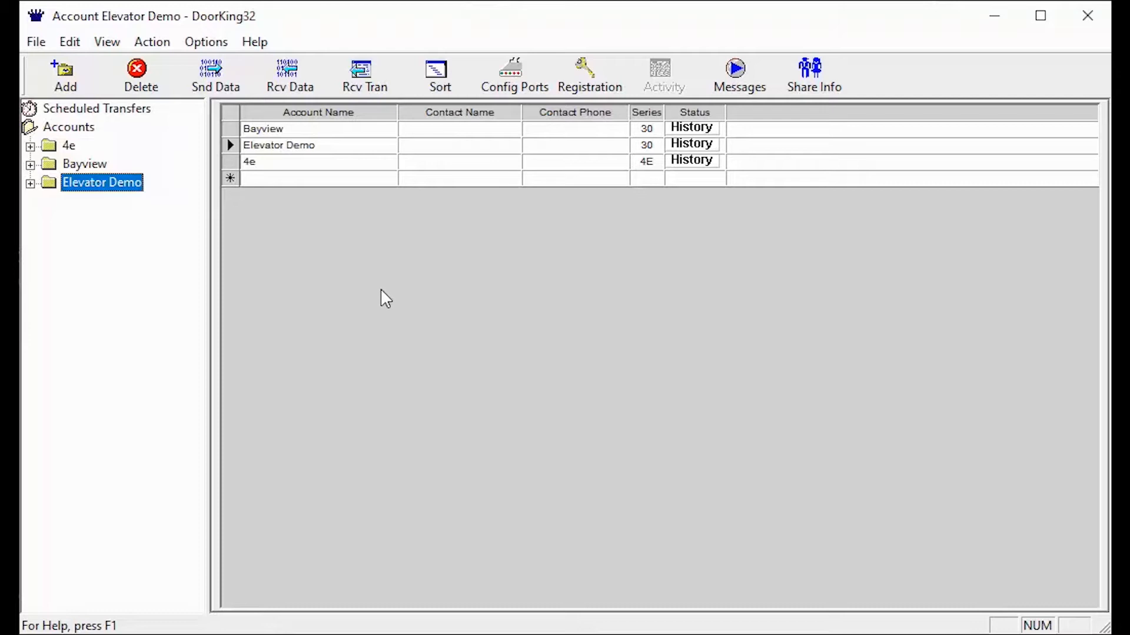
mouse_move(496, 368)
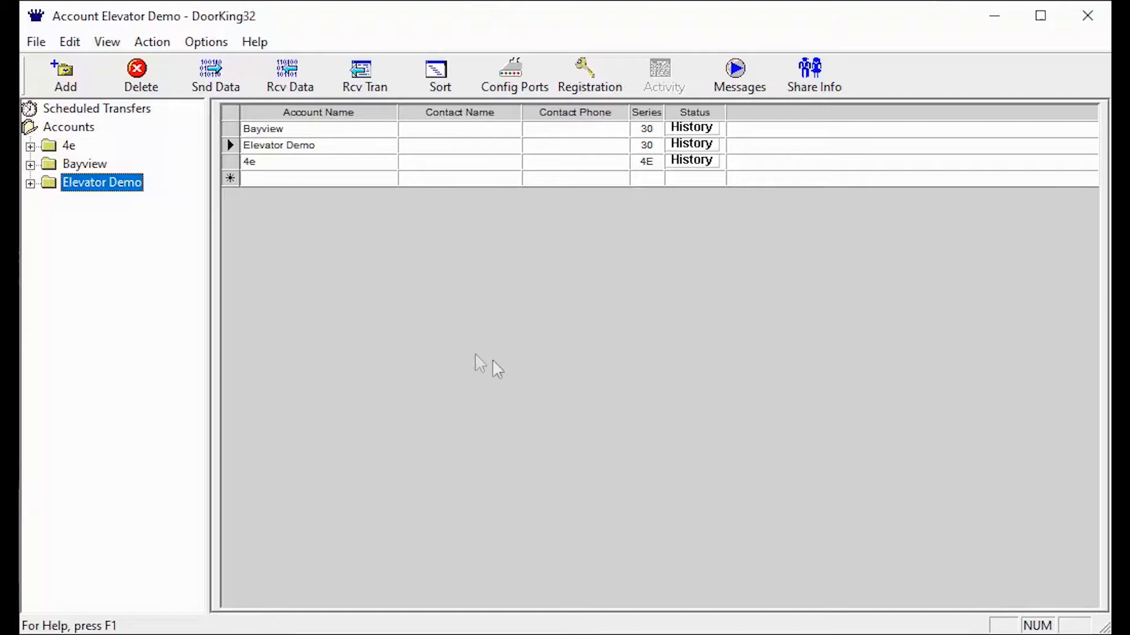
mouse_move(302, 271)
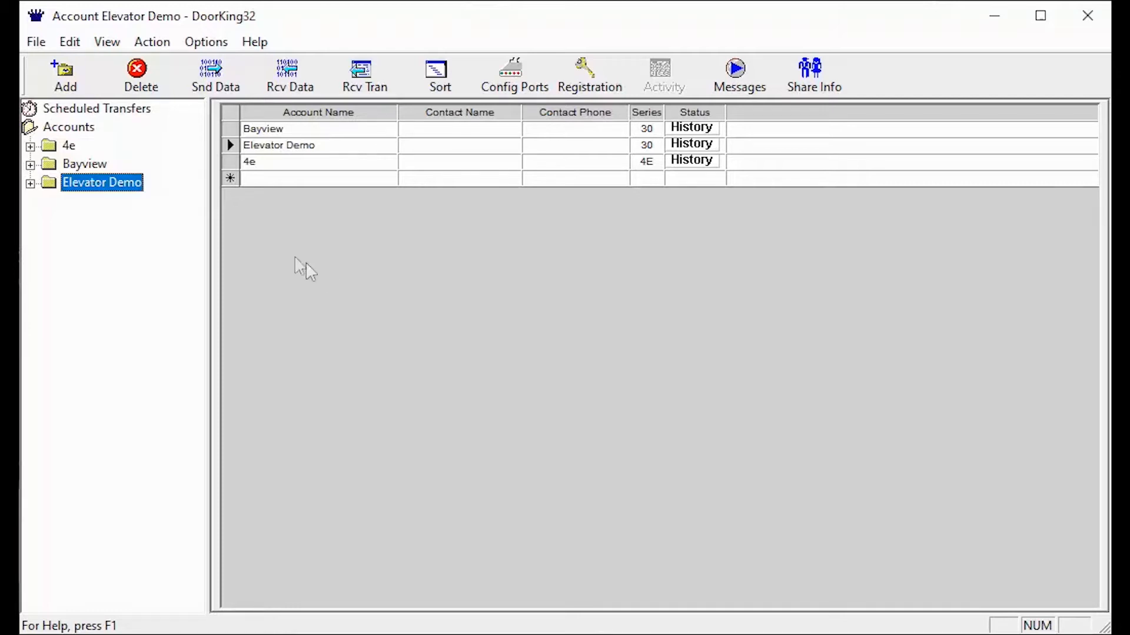
Step: Expand the Elevator Demo account and show its System Information page with master code and relay settings
click(31, 182)
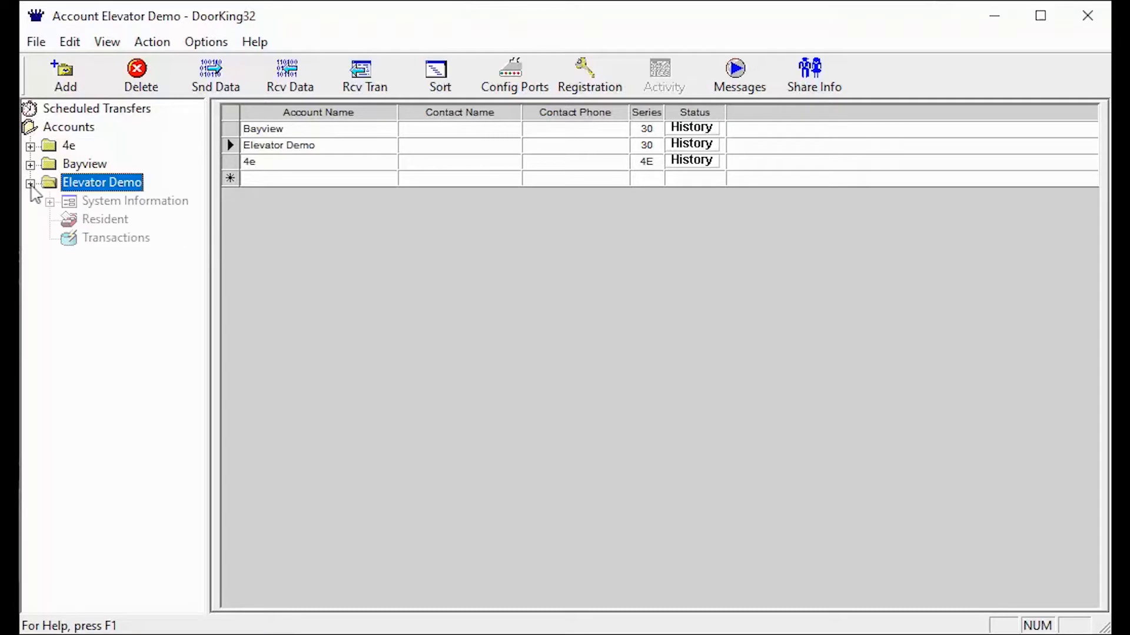
click(135, 201)
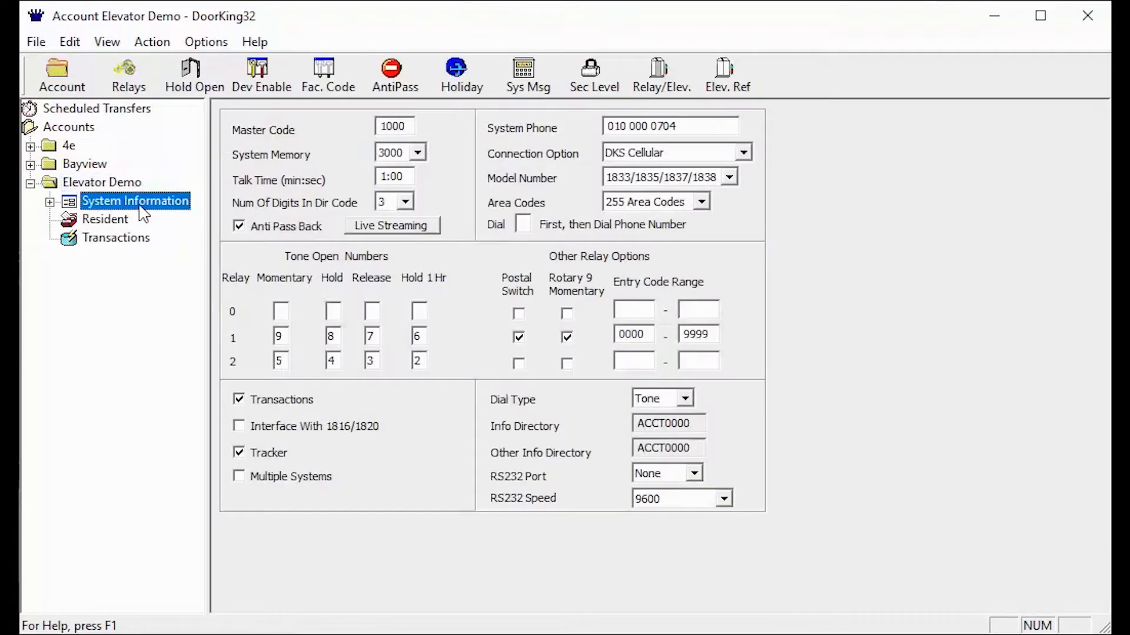
mouse_move(660, 72)
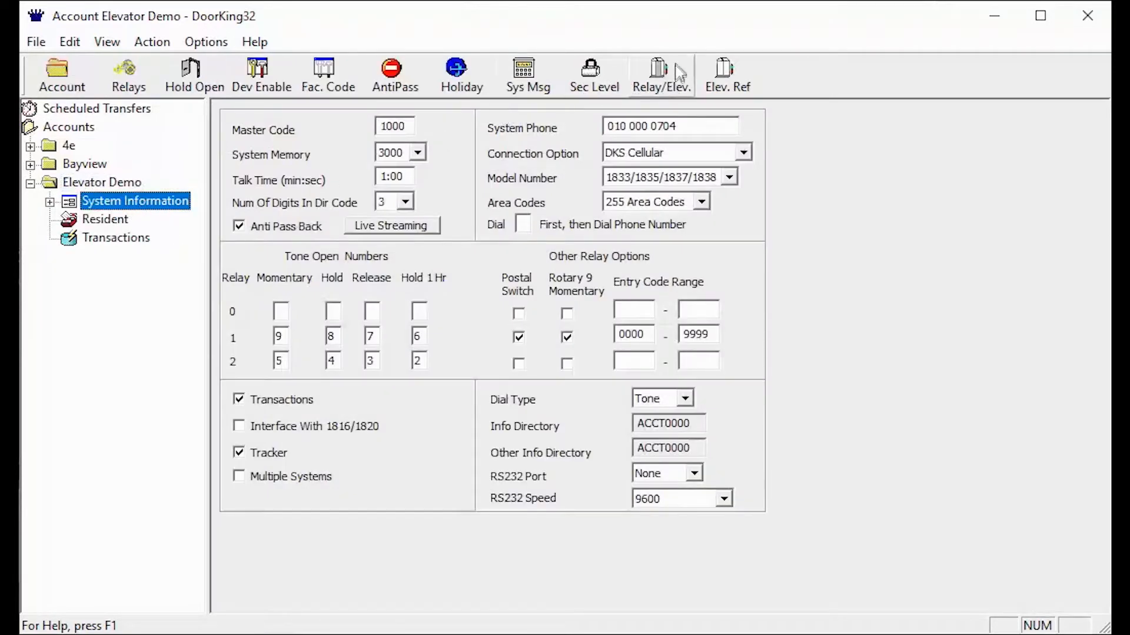
click(659, 75)
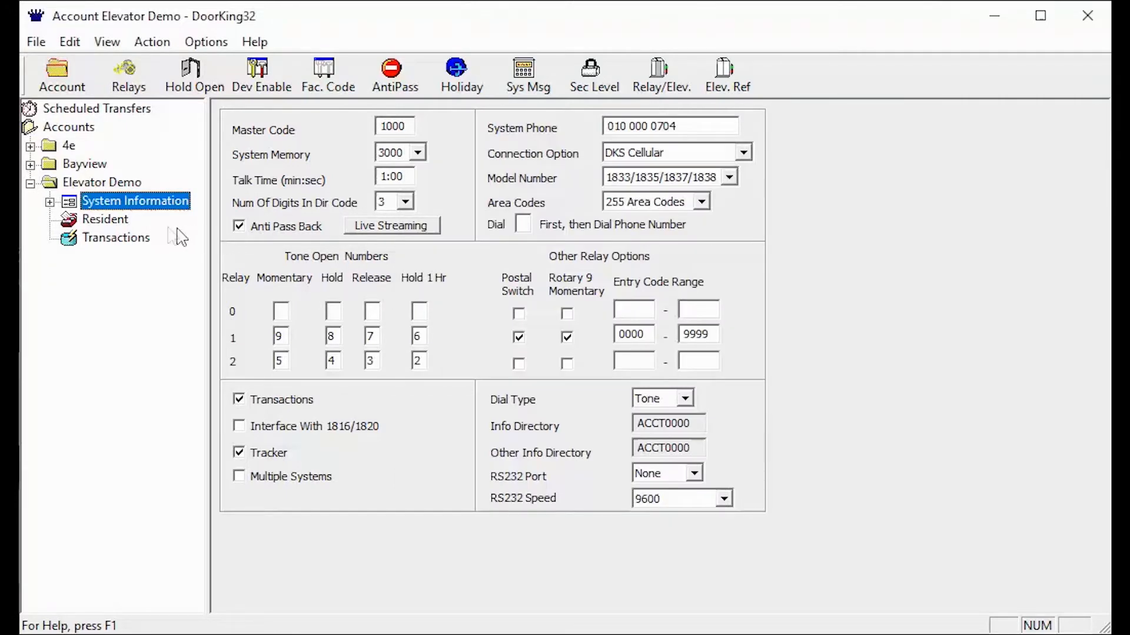
mouse_move(120, 227)
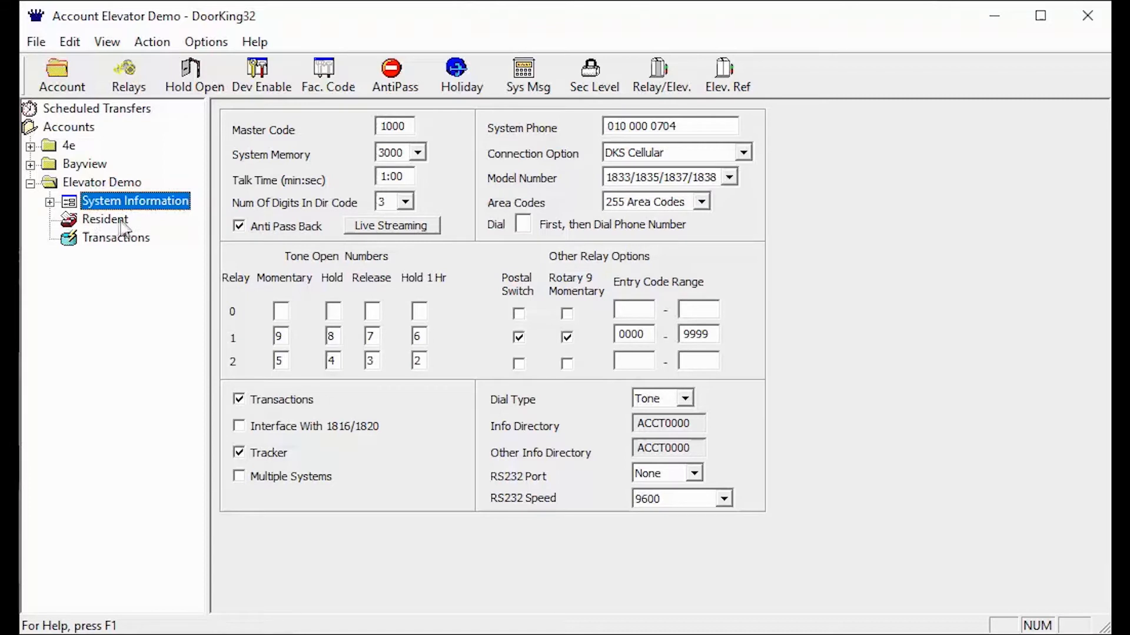
mouse_move(90, 227)
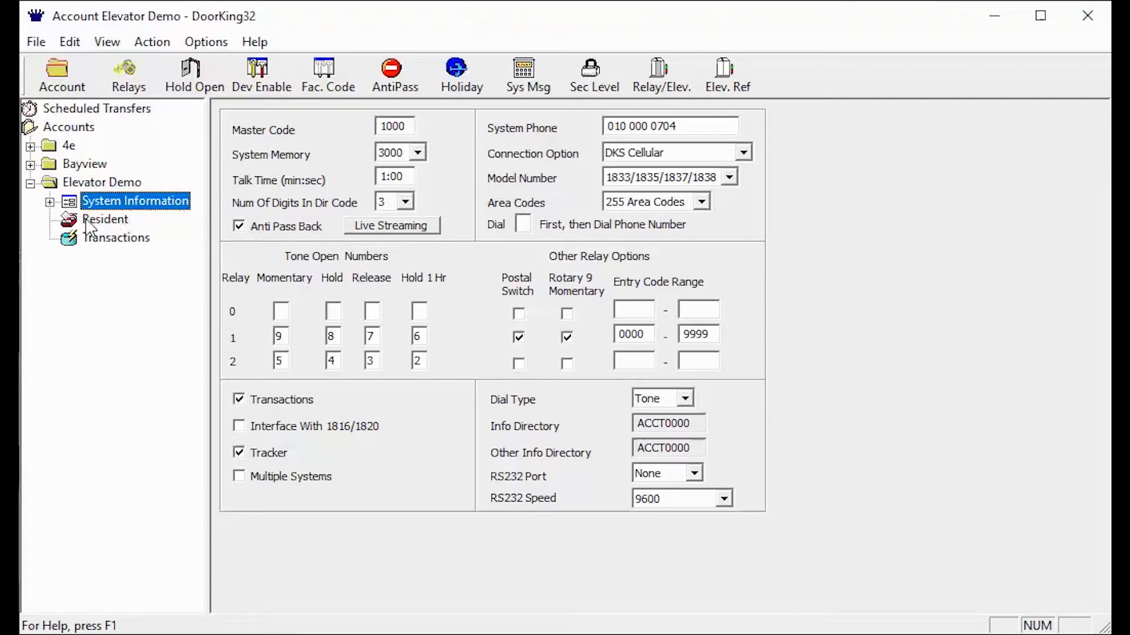
mouse_move(119, 193)
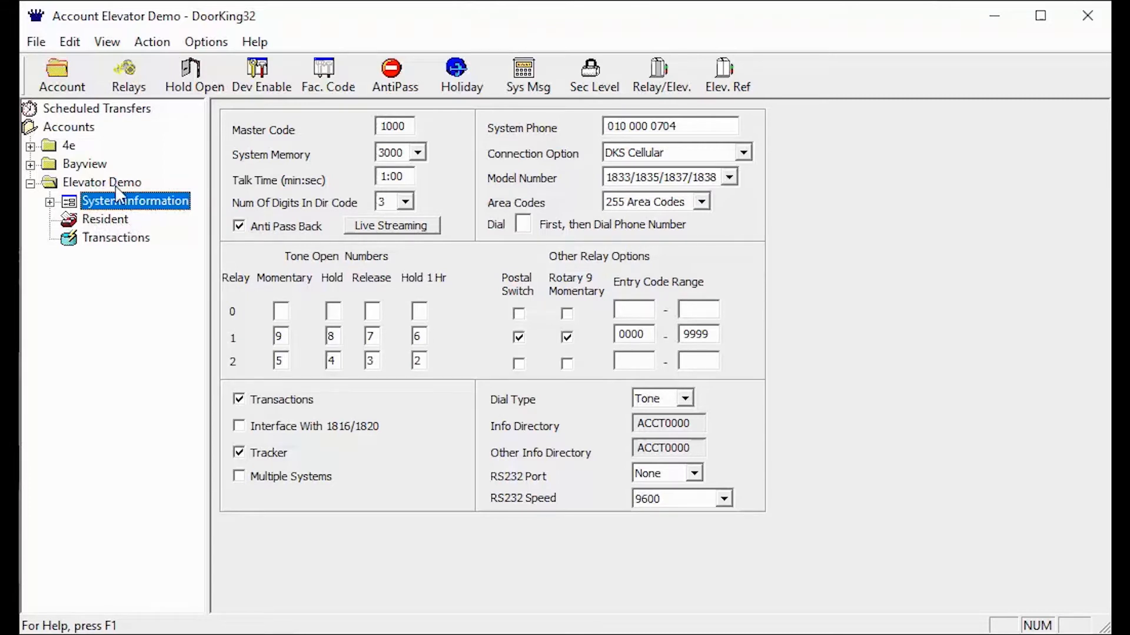
Step: Show the Elevator Demo resident grid listing four residents with devices, floors and directory codes
click(104, 219)
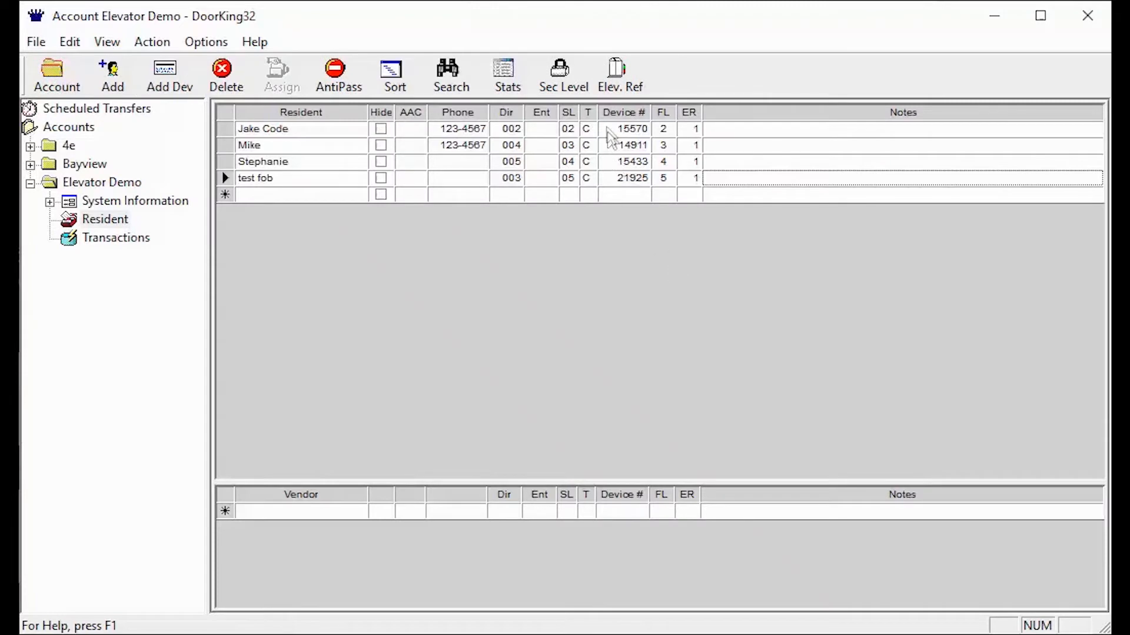
mouse_move(589, 117)
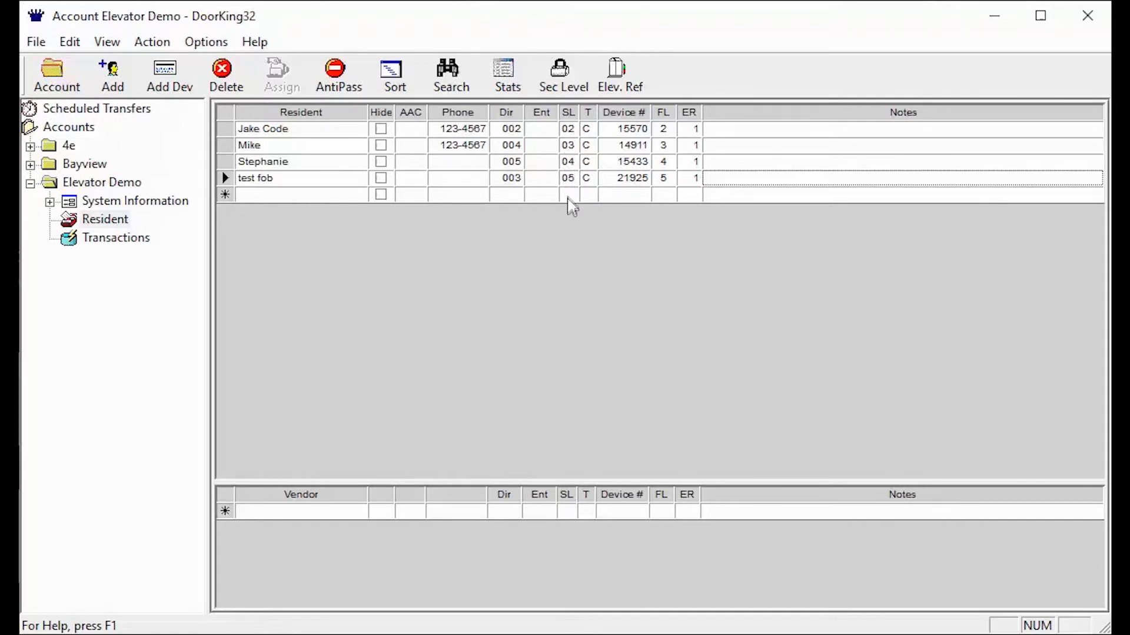
mouse_move(599, 133)
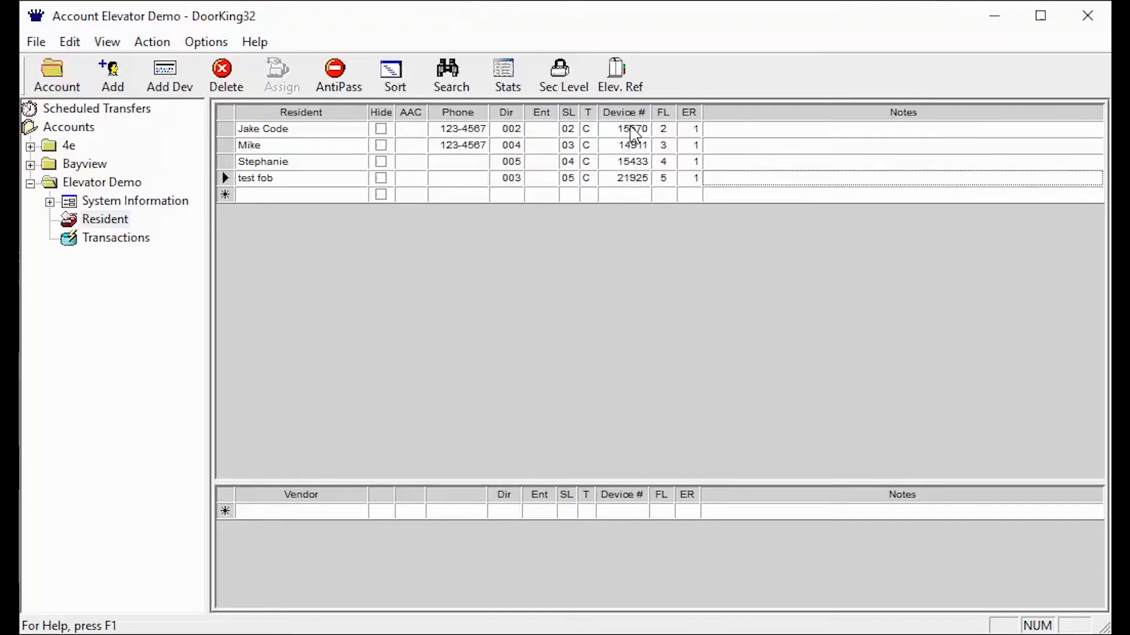
mouse_move(669, 181)
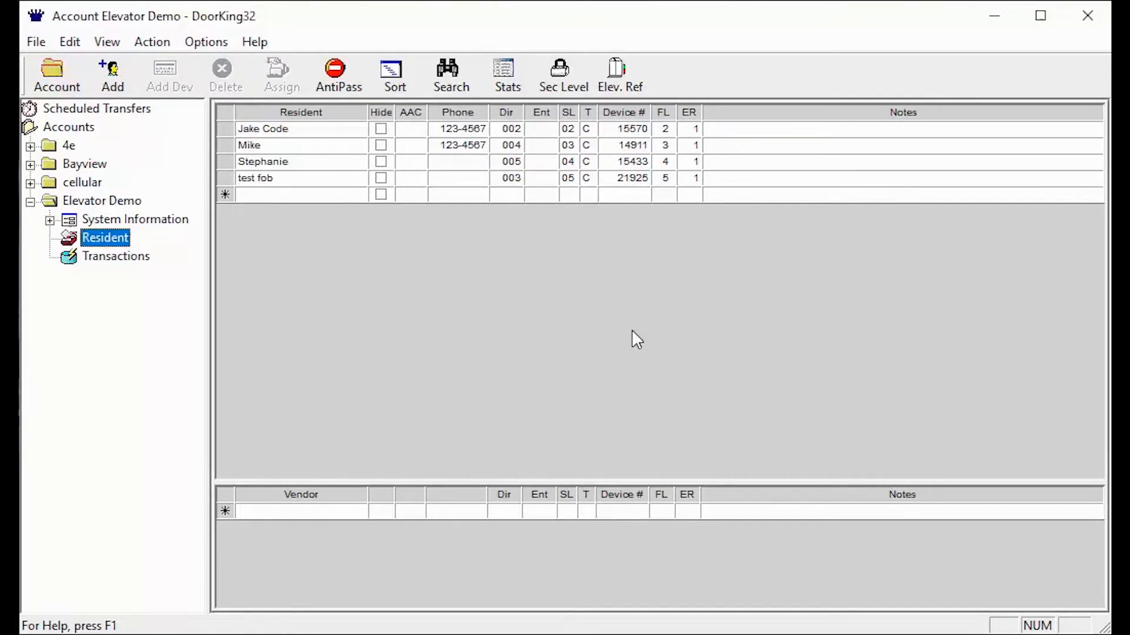
mouse_move(623, 185)
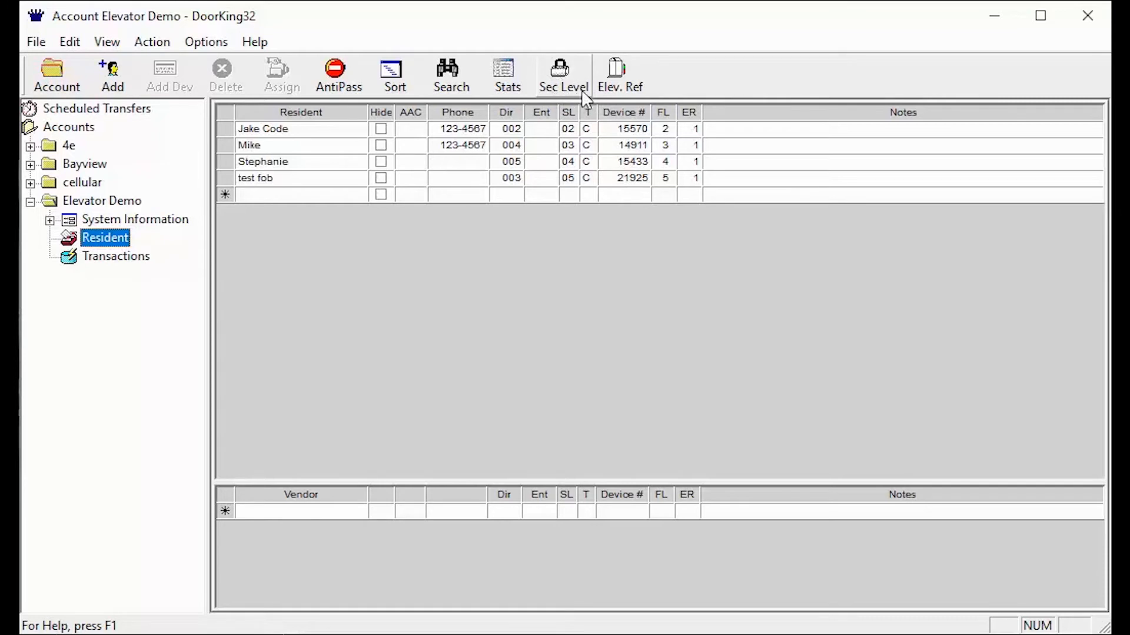
mouse_move(580, 98)
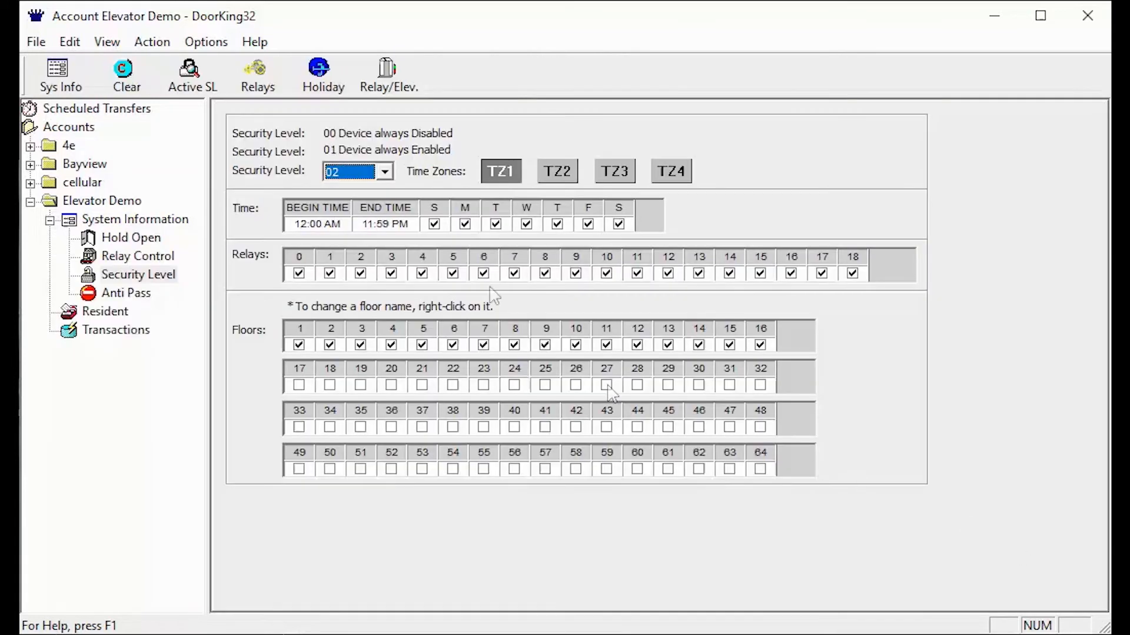
mouse_move(281, 197)
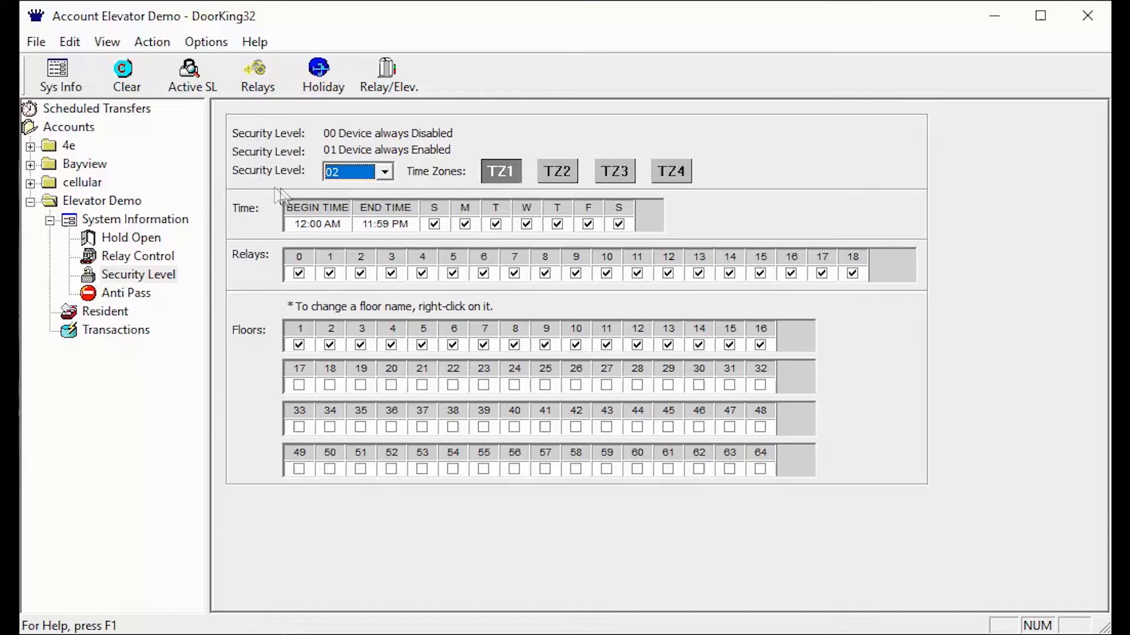
mouse_move(336, 198)
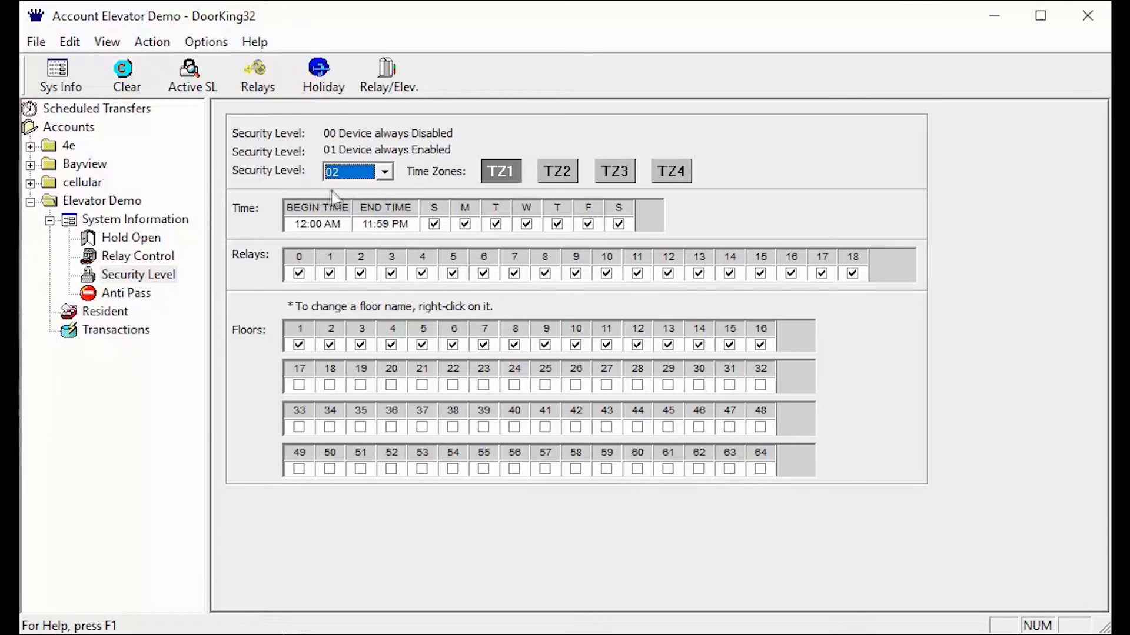
mouse_move(692, 213)
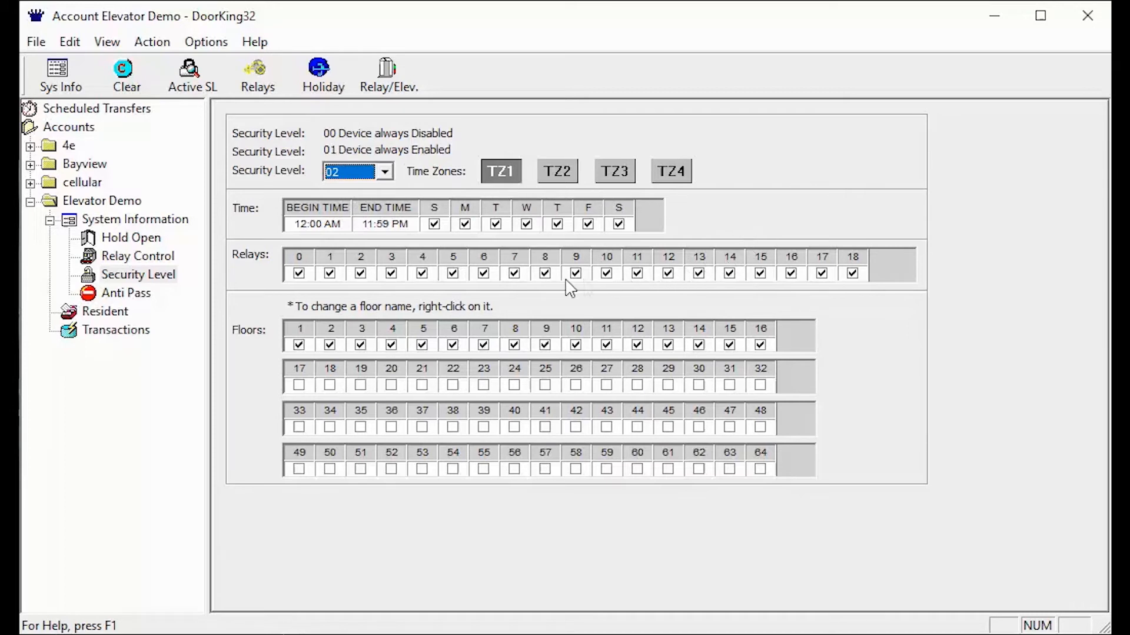
mouse_move(384, 280)
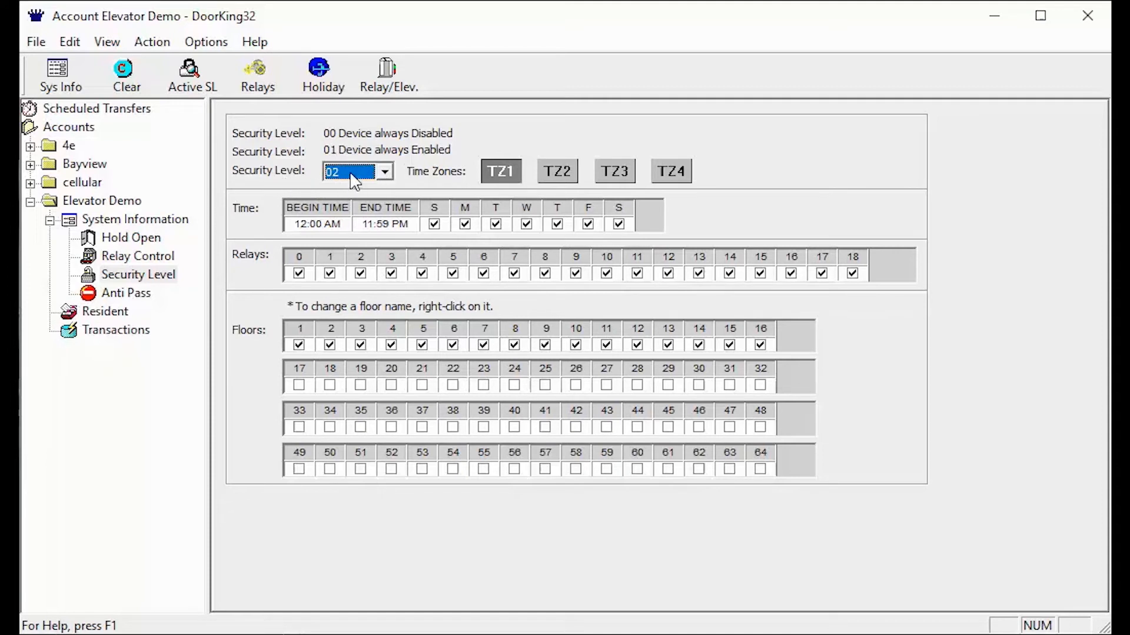
mouse_move(378, 252)
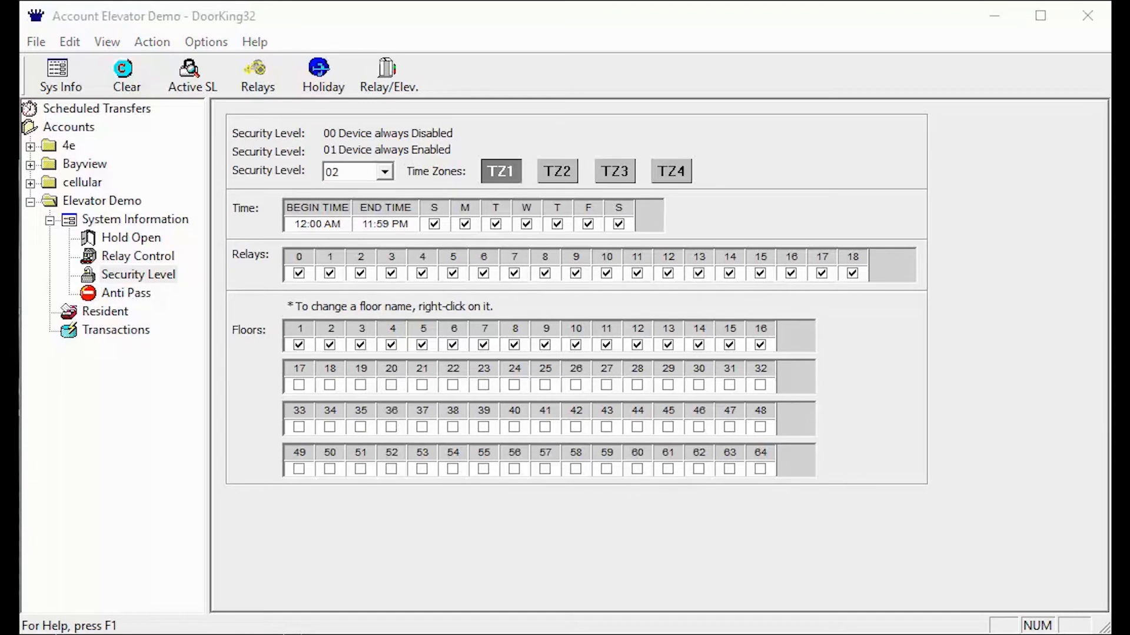
Step: Review security level 02's settings, then return to Elevator Demo System Information
click(353, 172)
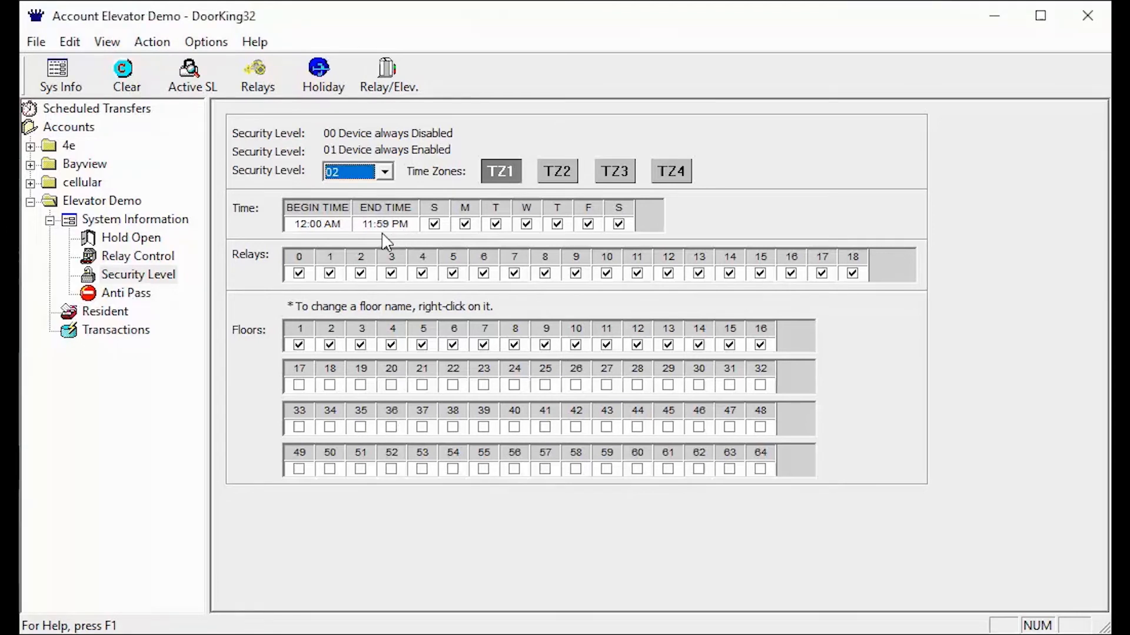
mouse_move(328, 245)
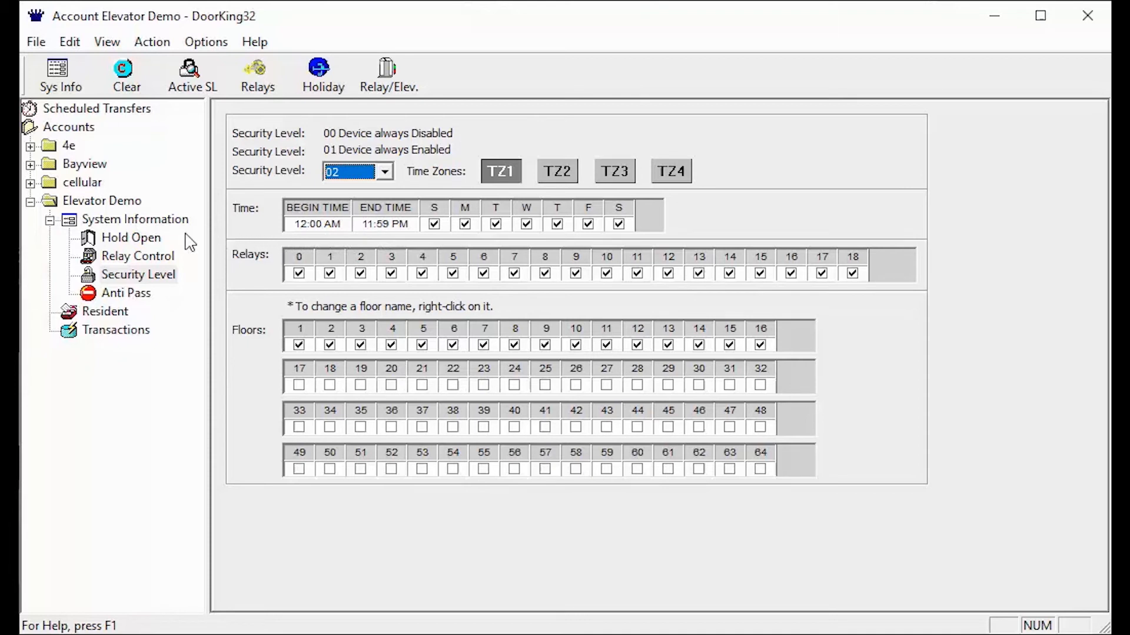
mouse_move(103, 238)
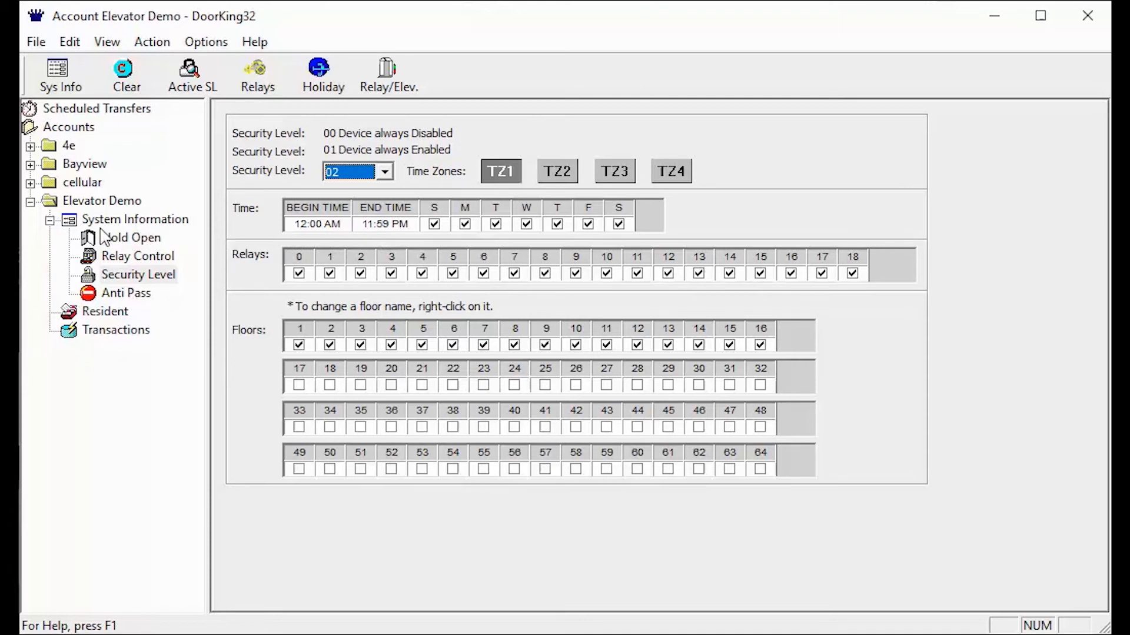
mouse_move(126, 224)
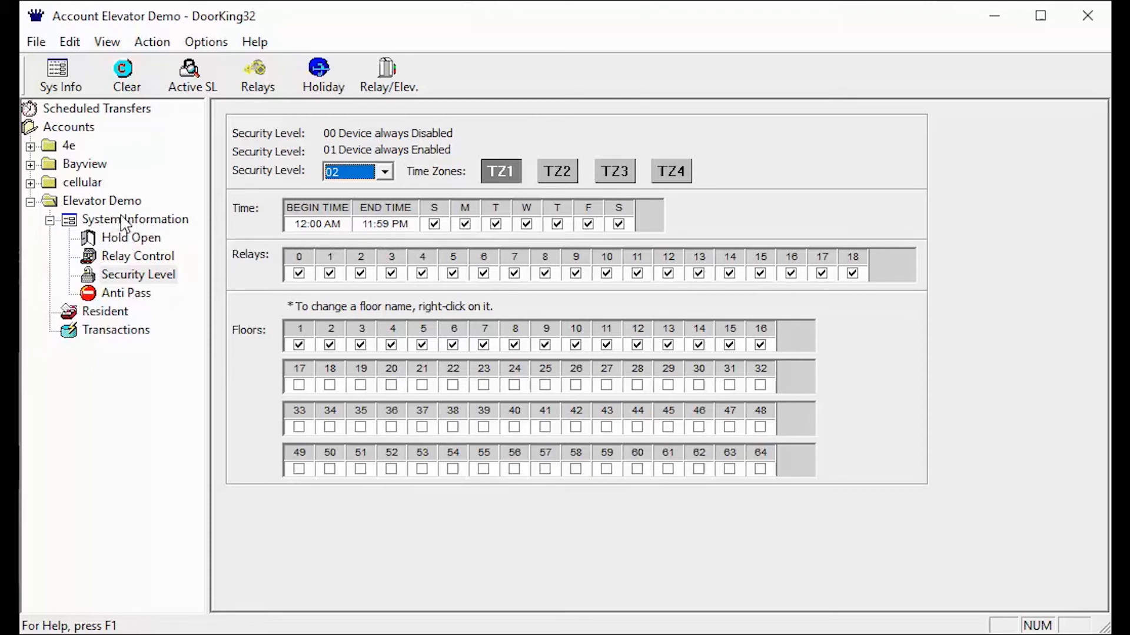
click(136, 219)
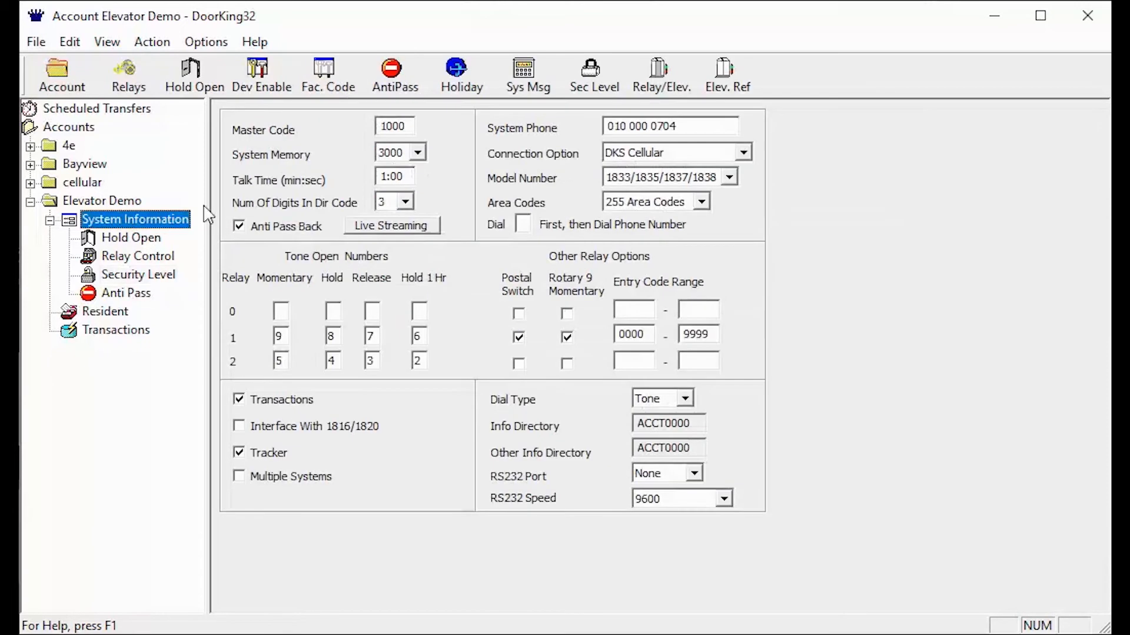
mouse_move(756, 64)
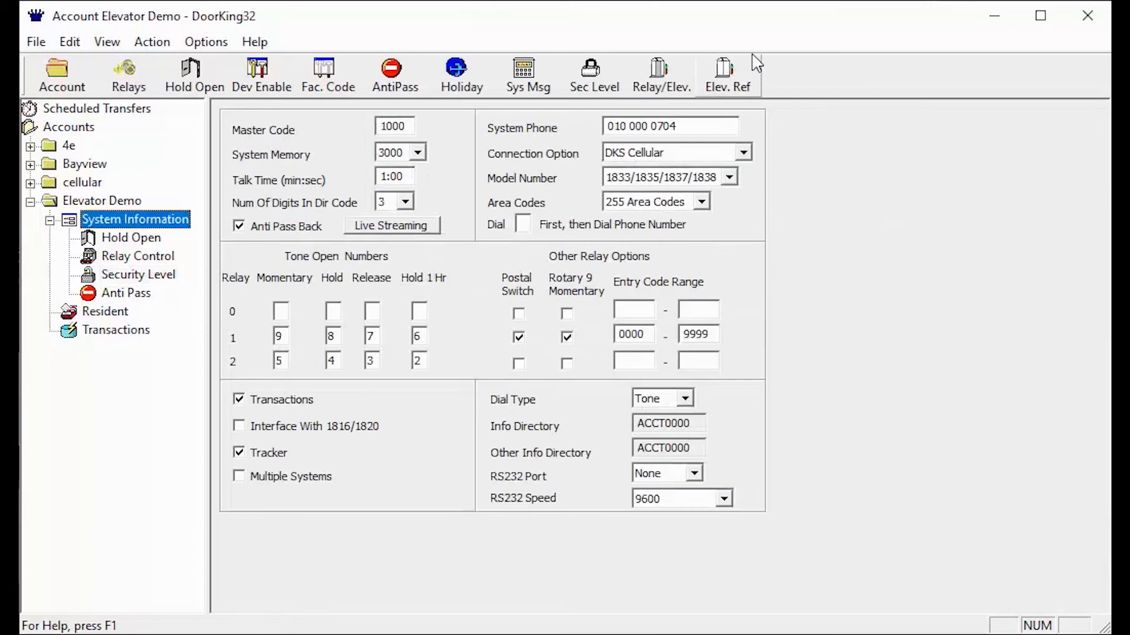
click(726, 74)
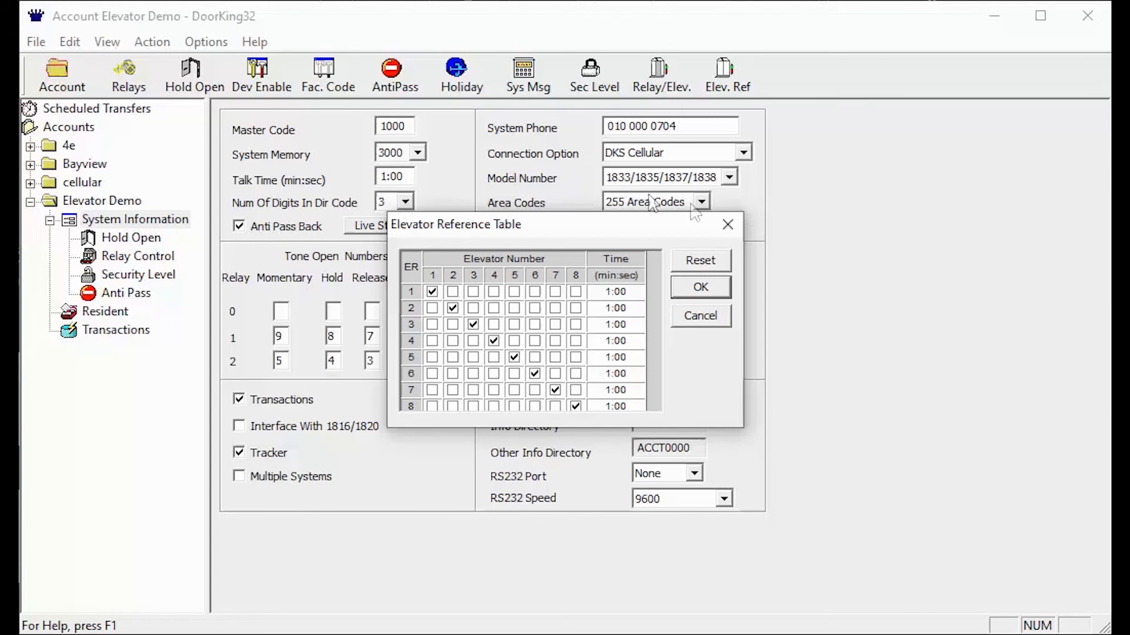
mouse_move(496, 246)
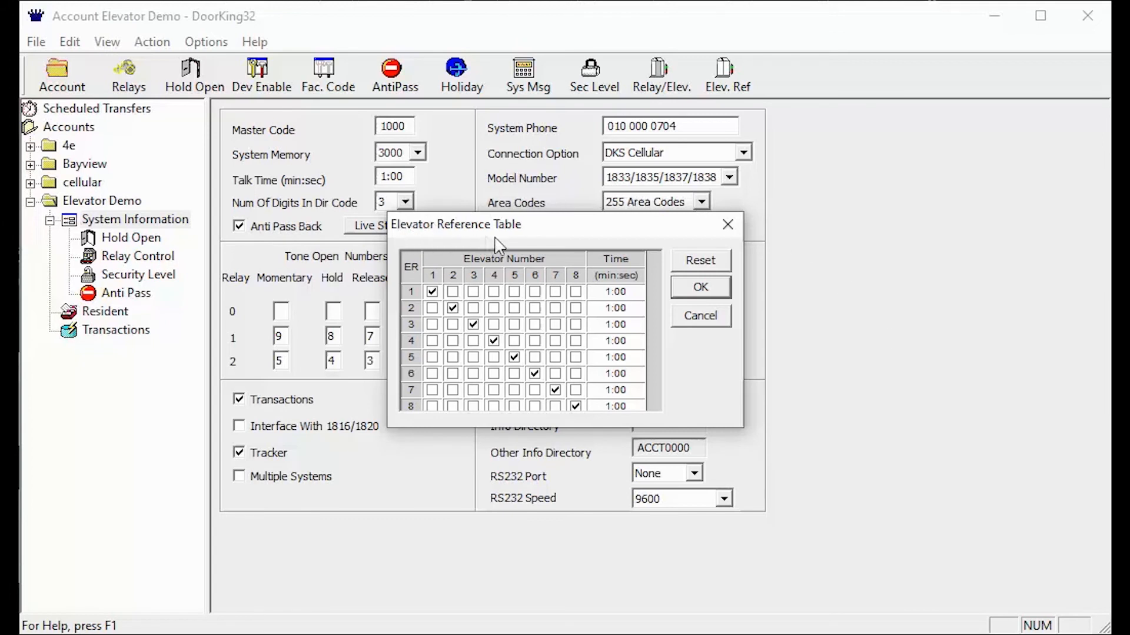
mouse_move(539, 242)
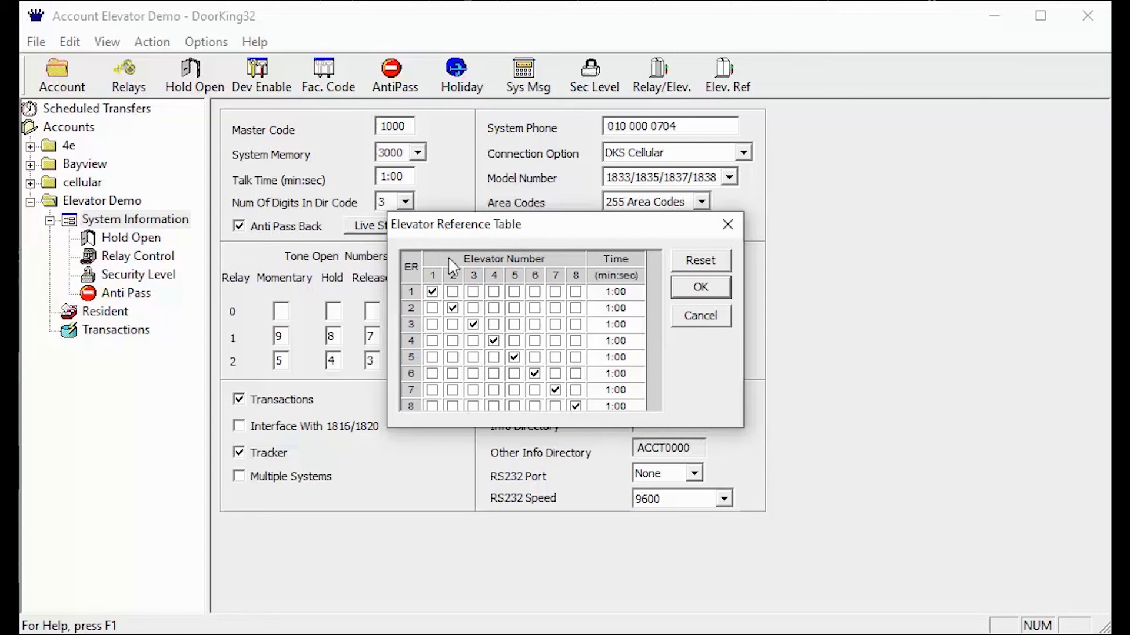
mouse_move(519, 267)
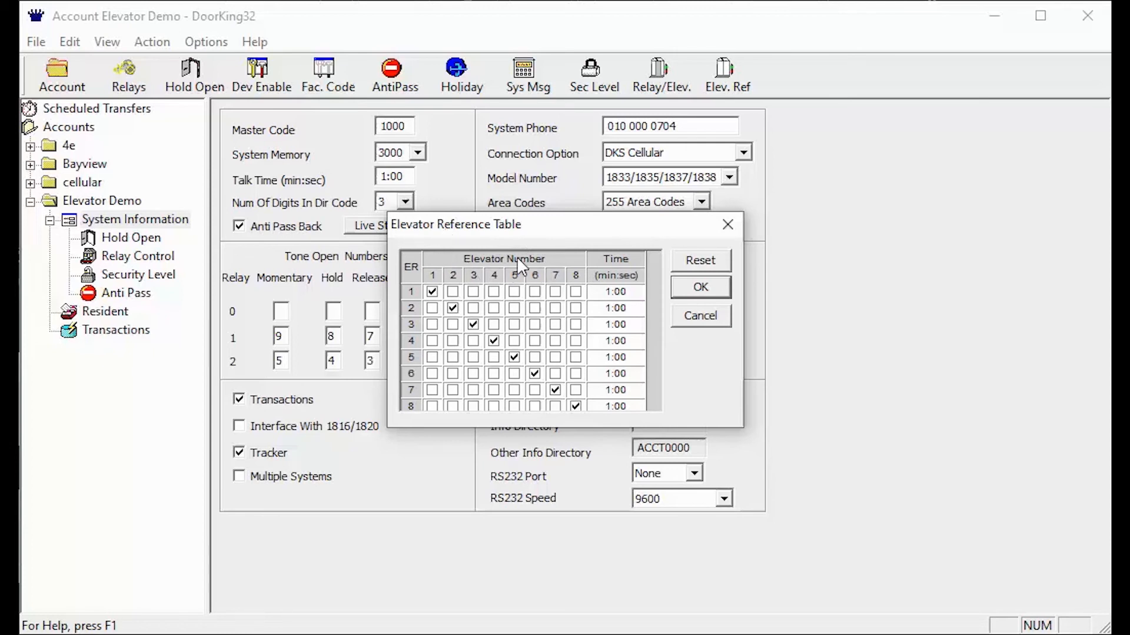
mouse_move(486, 259)
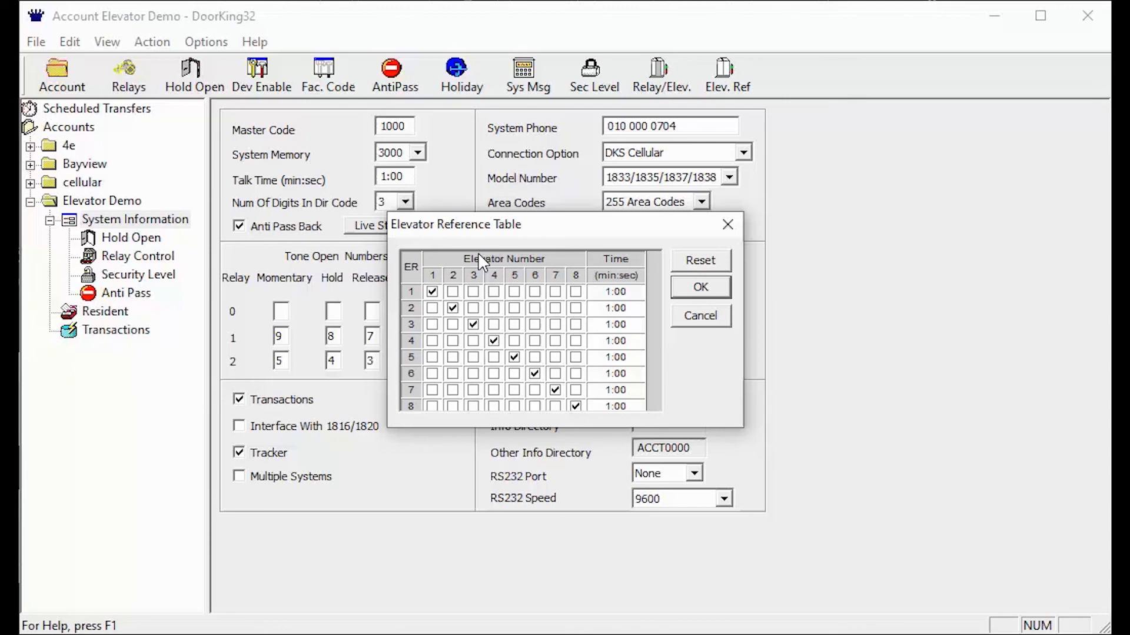
mouse_move(518, 333)
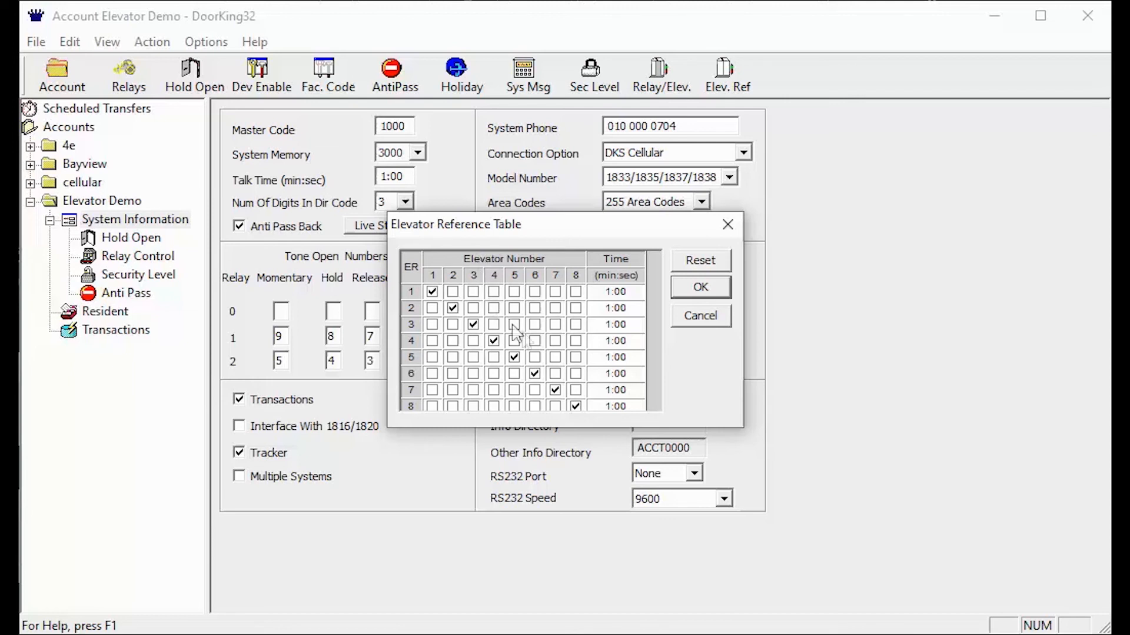
mouse_move(601, 421)
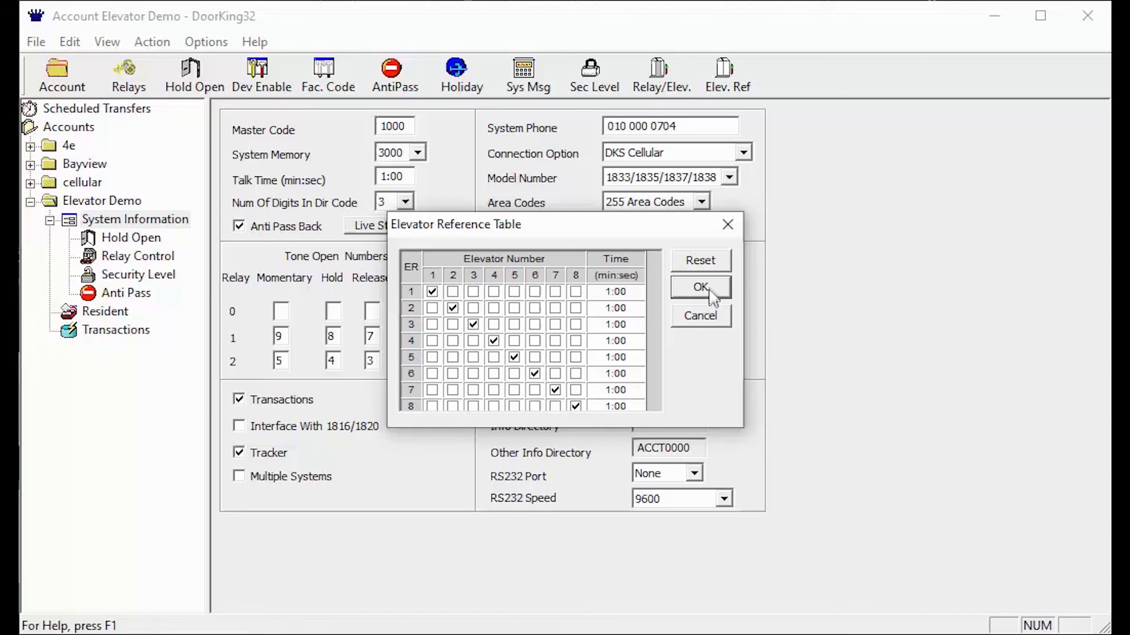
click(699, 287)
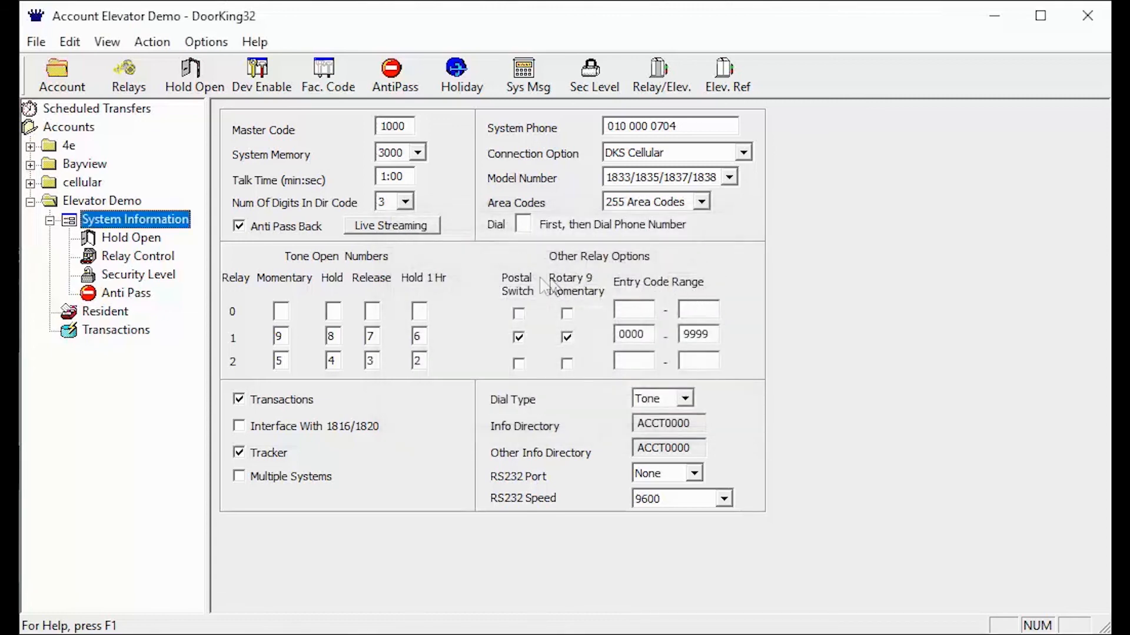